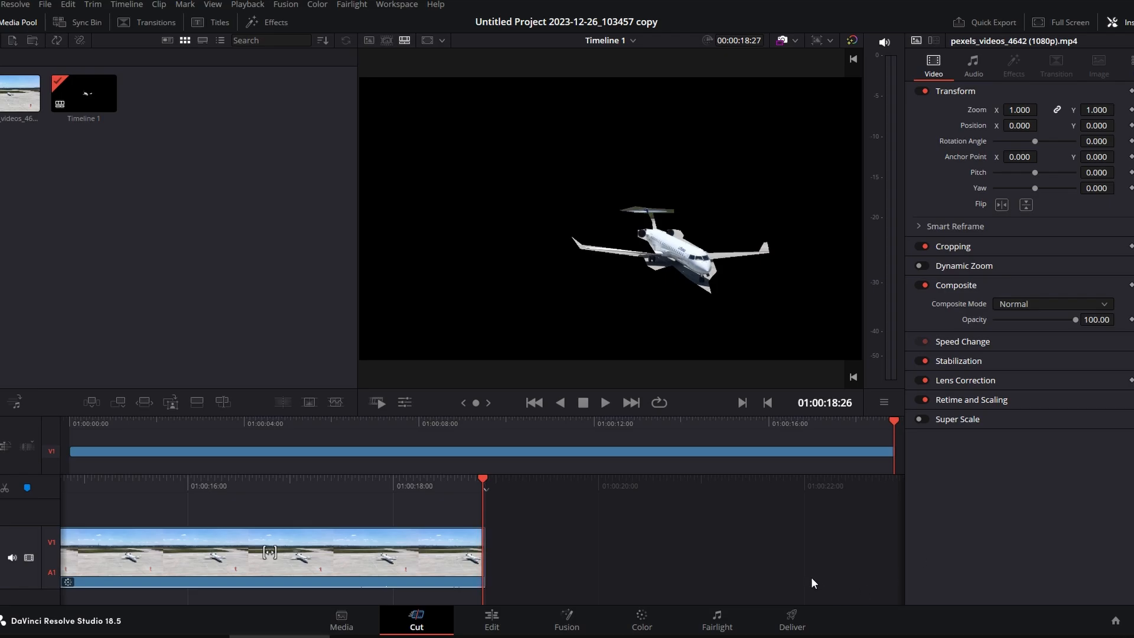
{"action": "mouse_move", "coordinate": [602, 579]}
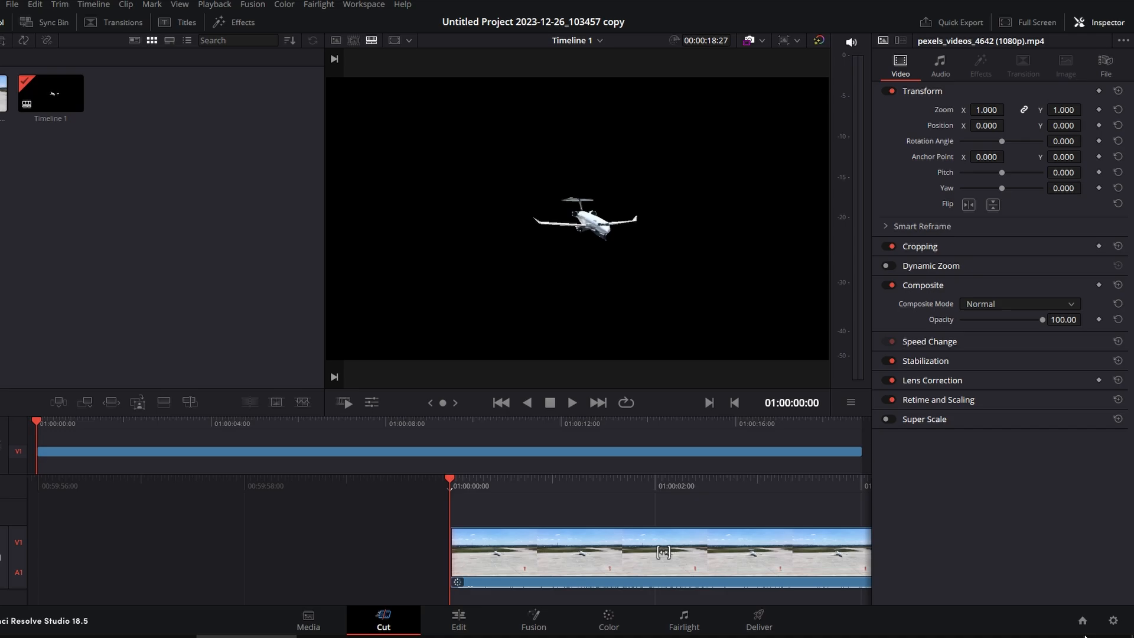
{"action": "mouse_move", "coordinate": [1084, 627]}
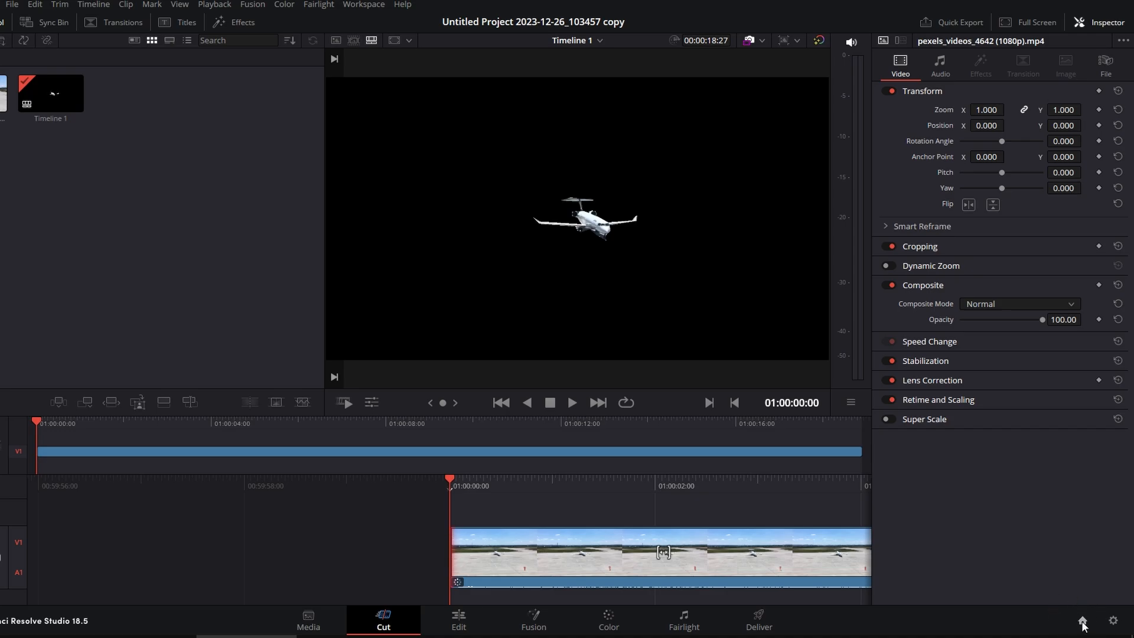
Step: Close the airplane clip project from the Project Manager, leaving a new empty Untitled Project
{"action": "left_click", "coordinate": [1084, 621]}
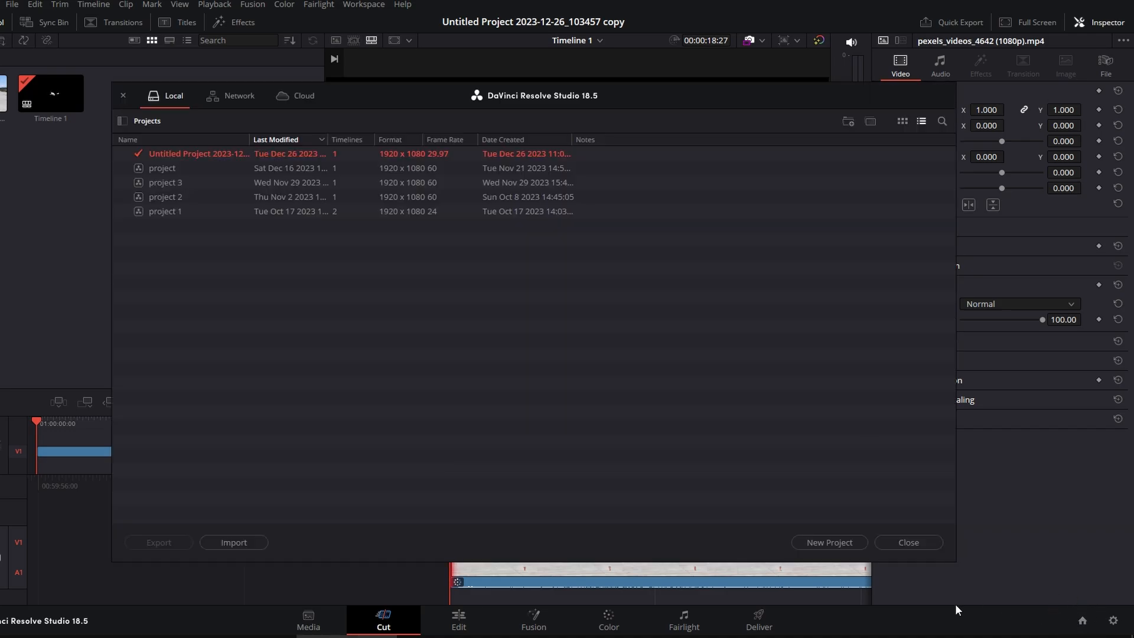
{"action": "mouse_move", "coordinate": [115, 225]}
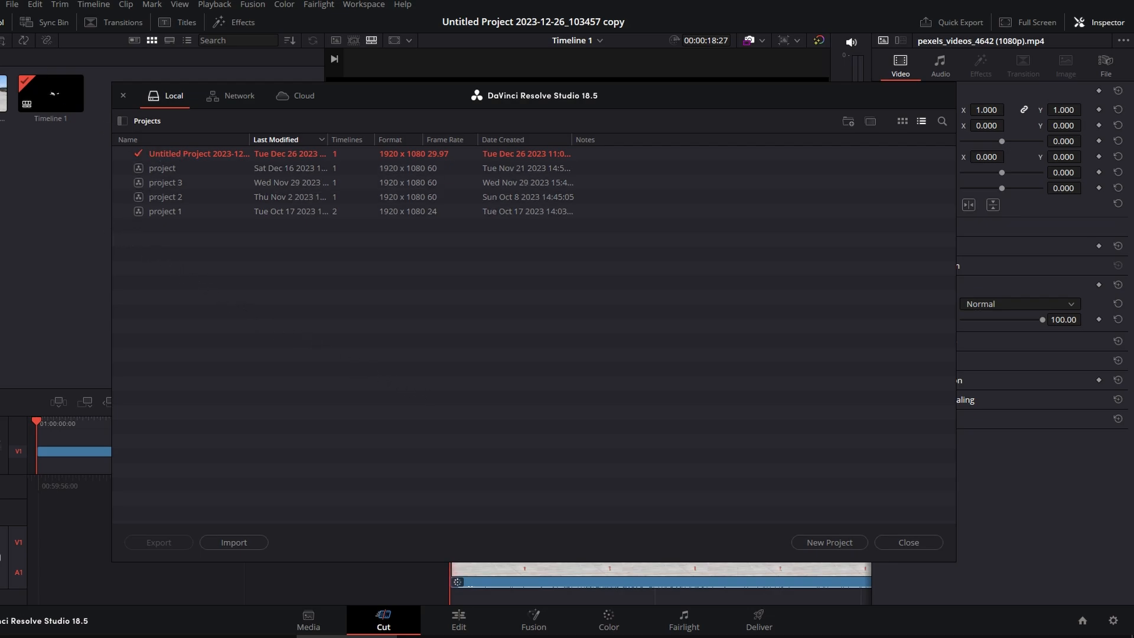
{"action": "right_click", "coordinate": [177, 154]}
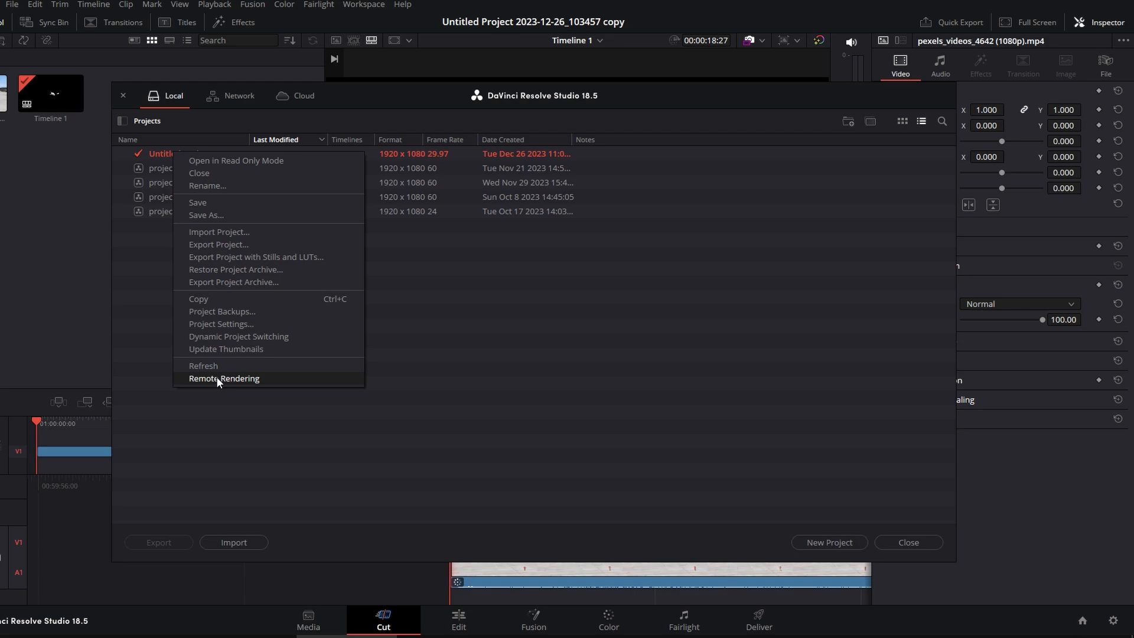
{"action": "mouse_move", "coordinate": [222, 188]}
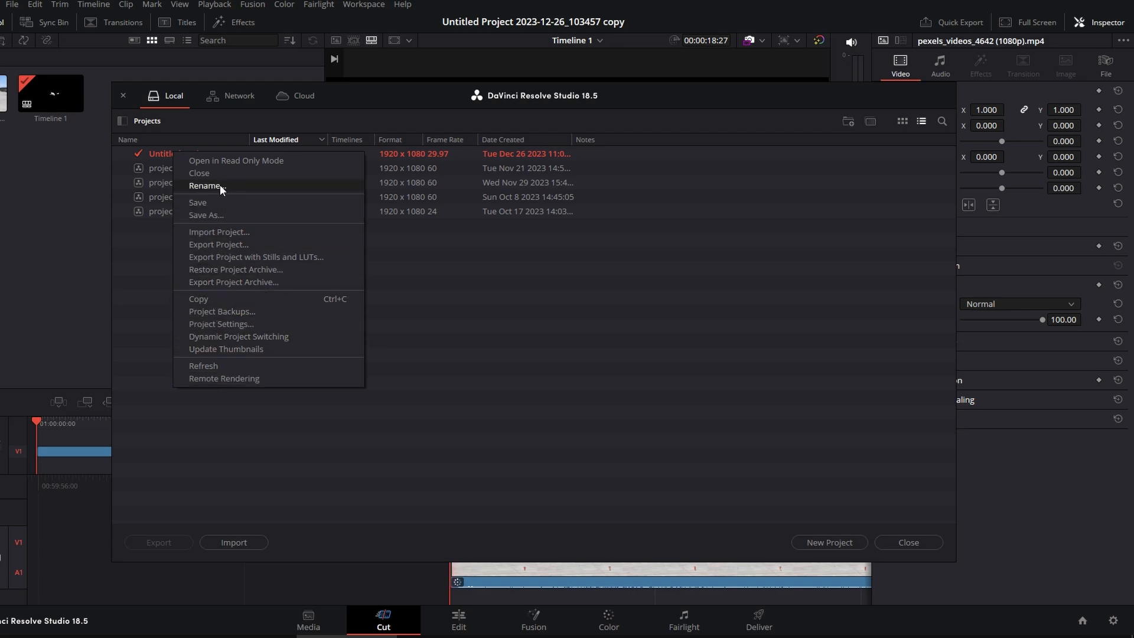
{"action": "mouse_move", "coordinate": [221, 178]}
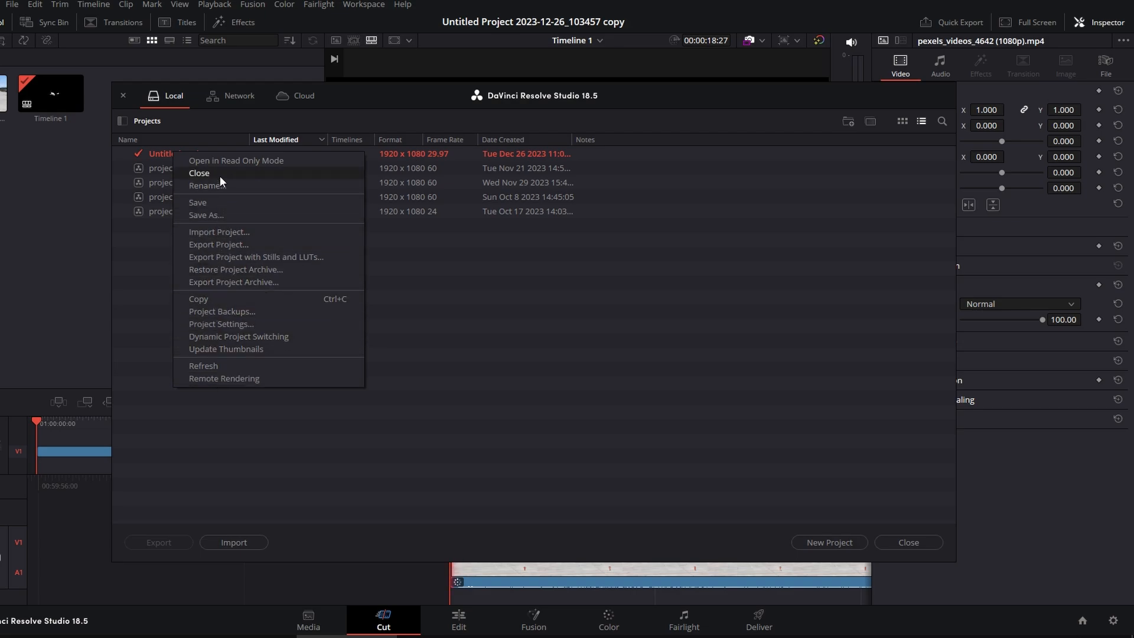
{"action": "mouse_move", "coordinate": [221, 194]}
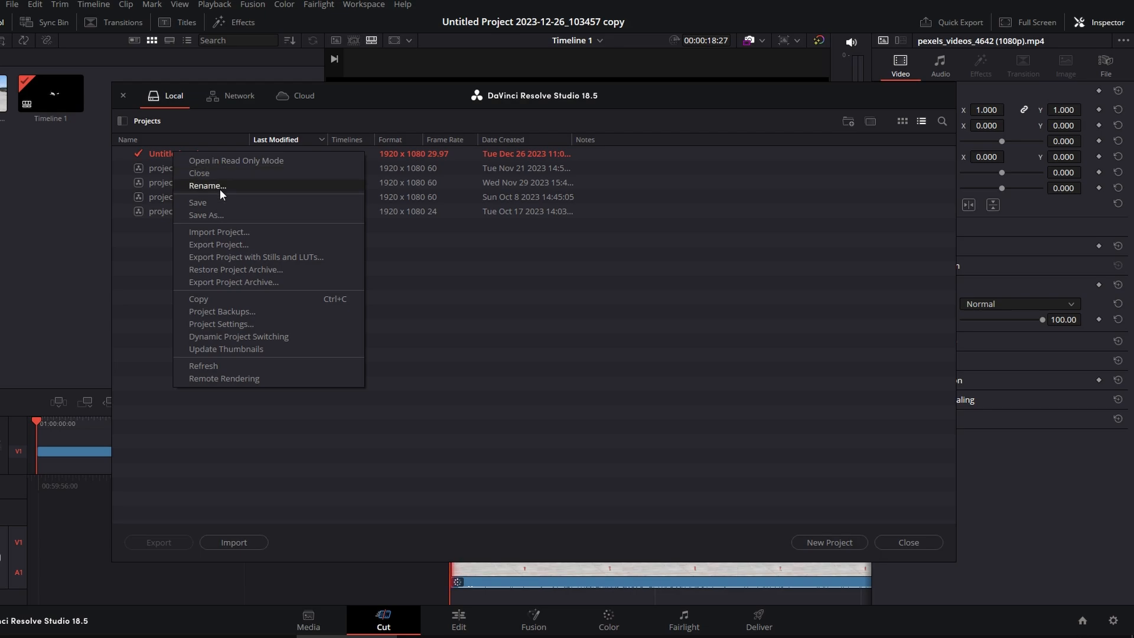
{"action": "mouse_move", "coordinate": [199, 175]}
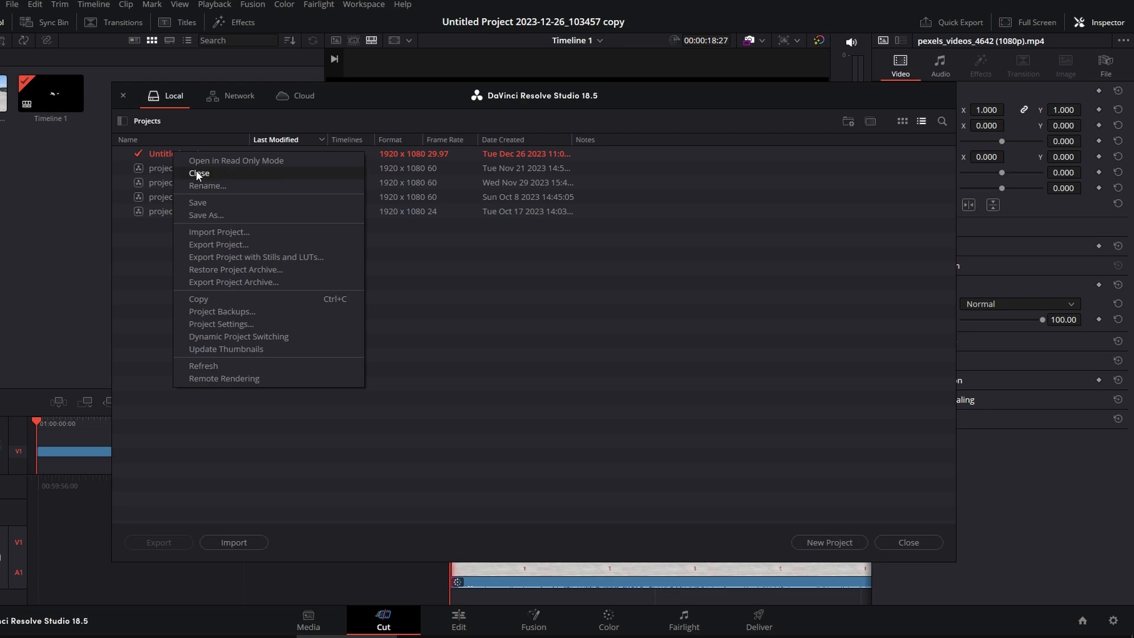
{"action": "left_click", "coordinate": [199, 173]}
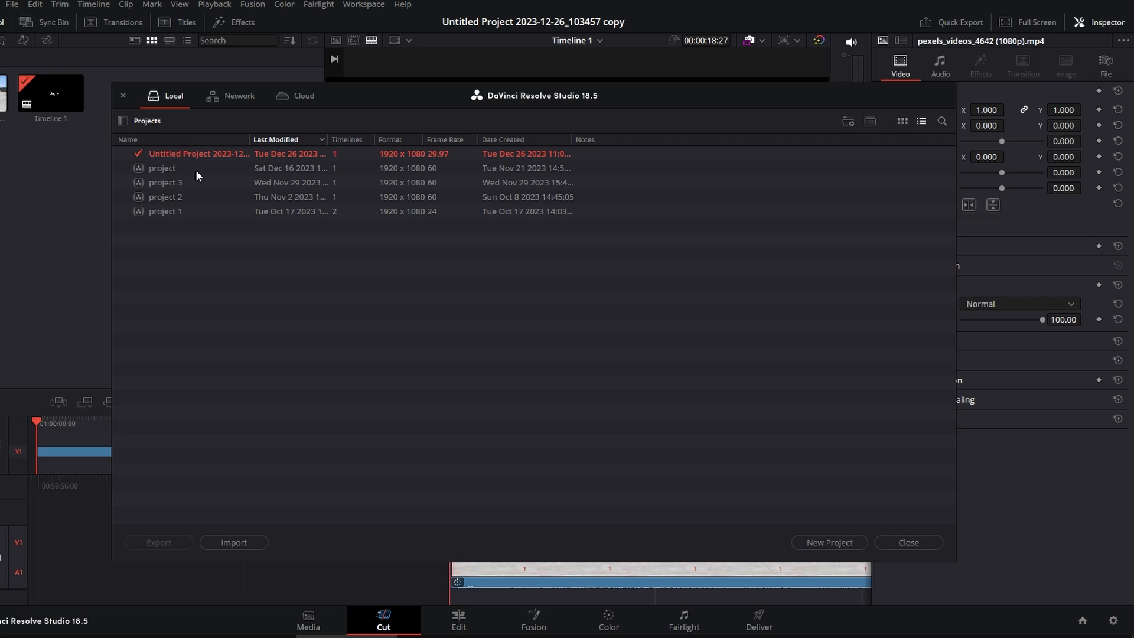
{"action": "left_click", "coordinate": [829, 542]}
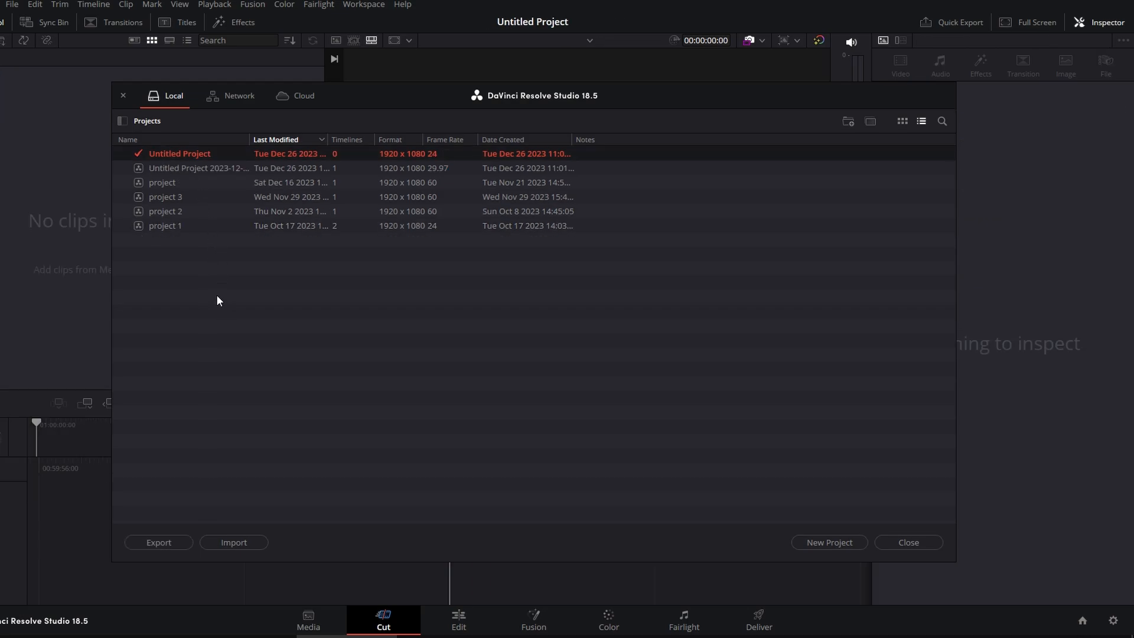
Step: Request deletion of the old airplane clip project from its right-click menu
{"action": "right_click", "coordinate": [190, 169]}
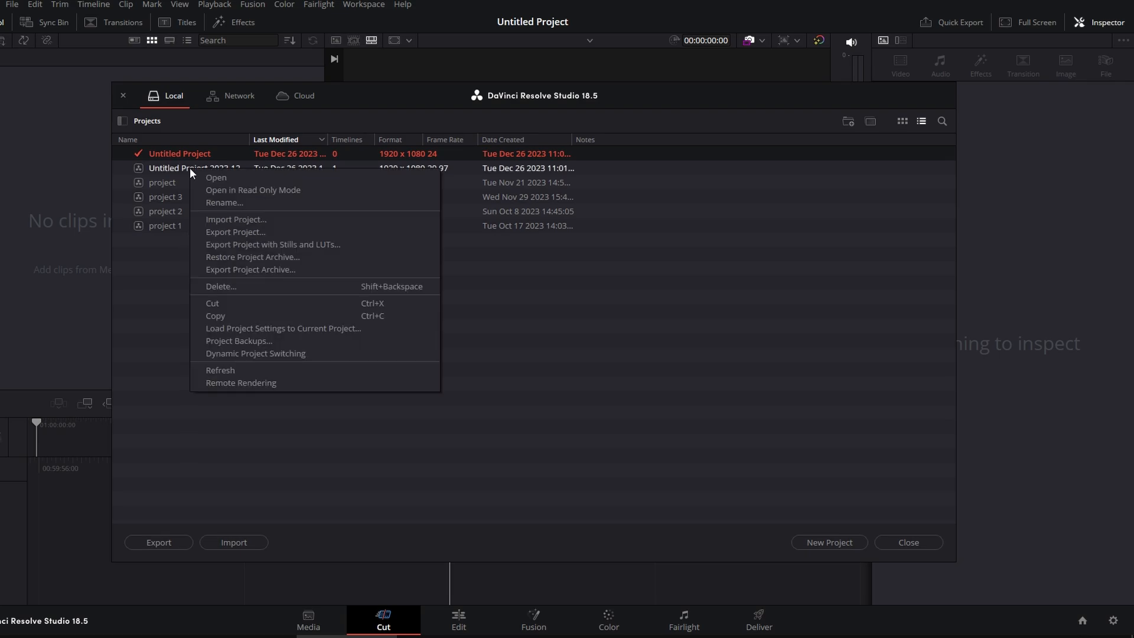
{"action": "mouse_move", "coordinate": [394, 290]}
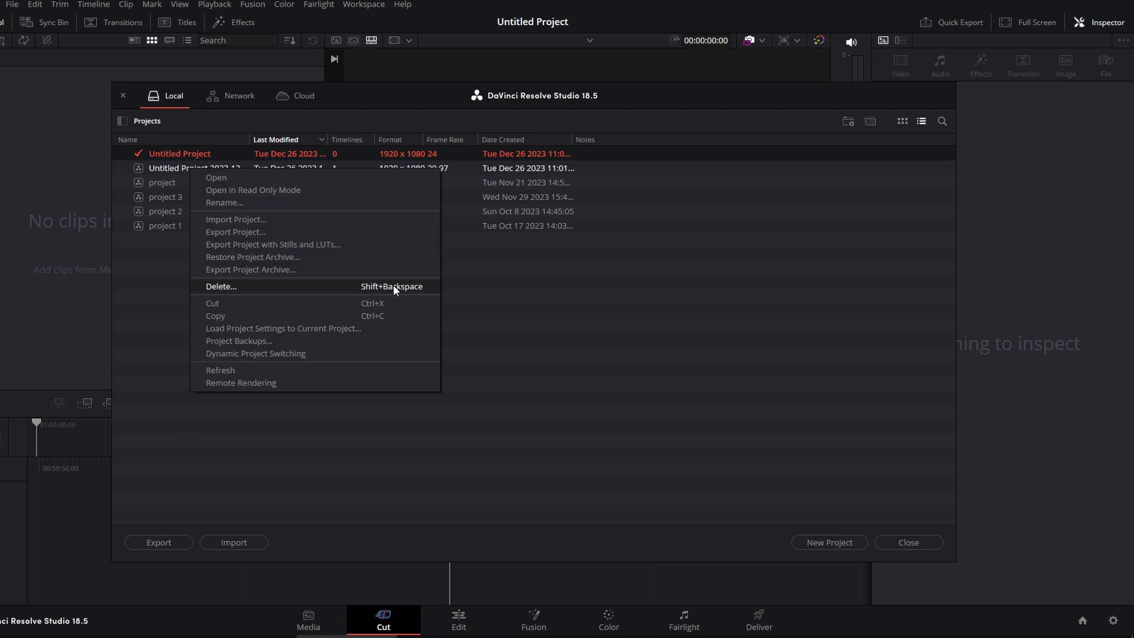
{"action": "mouse_move", "coordinate": [213, 295]}
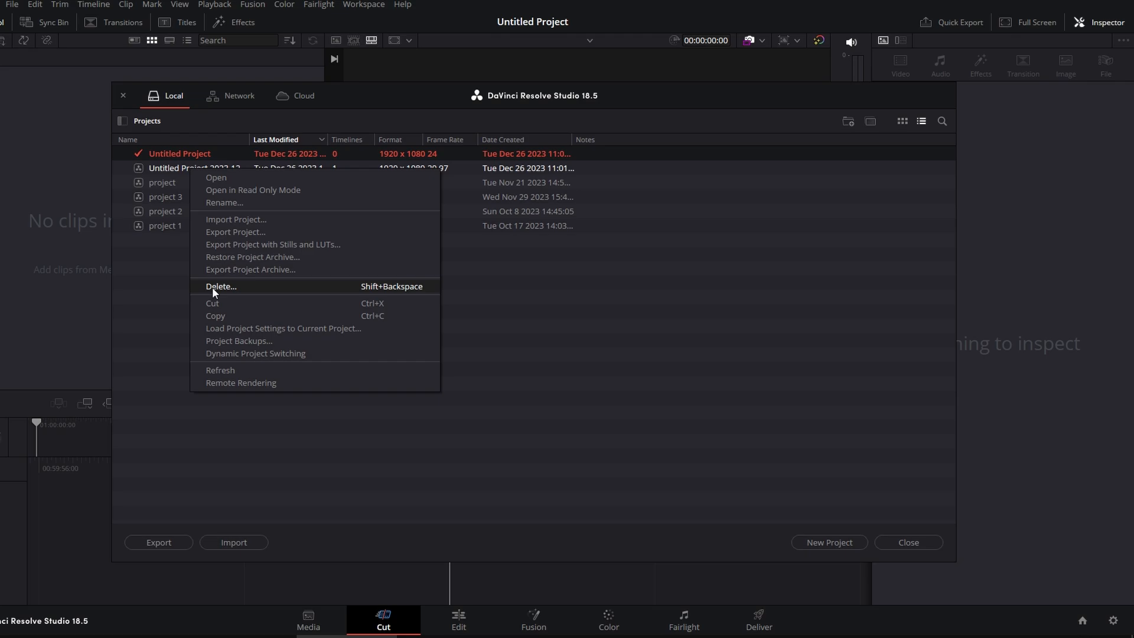
{"action": "mouse_move", "coordinate": [227, 293]}
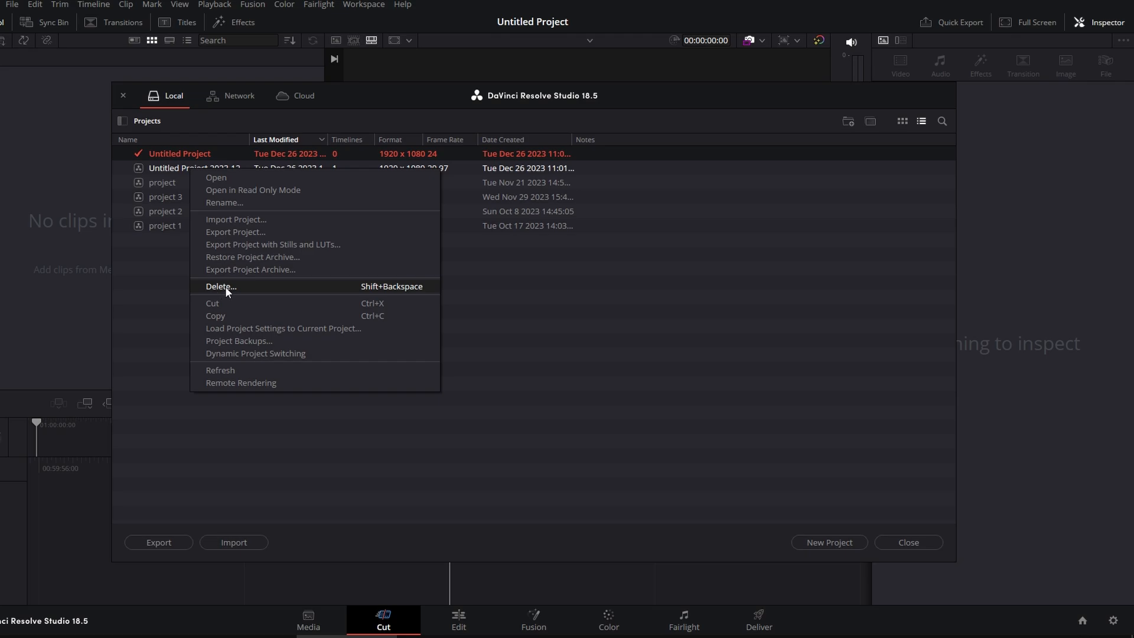
{"action": "left_click", "coordinate": [221, 286]}
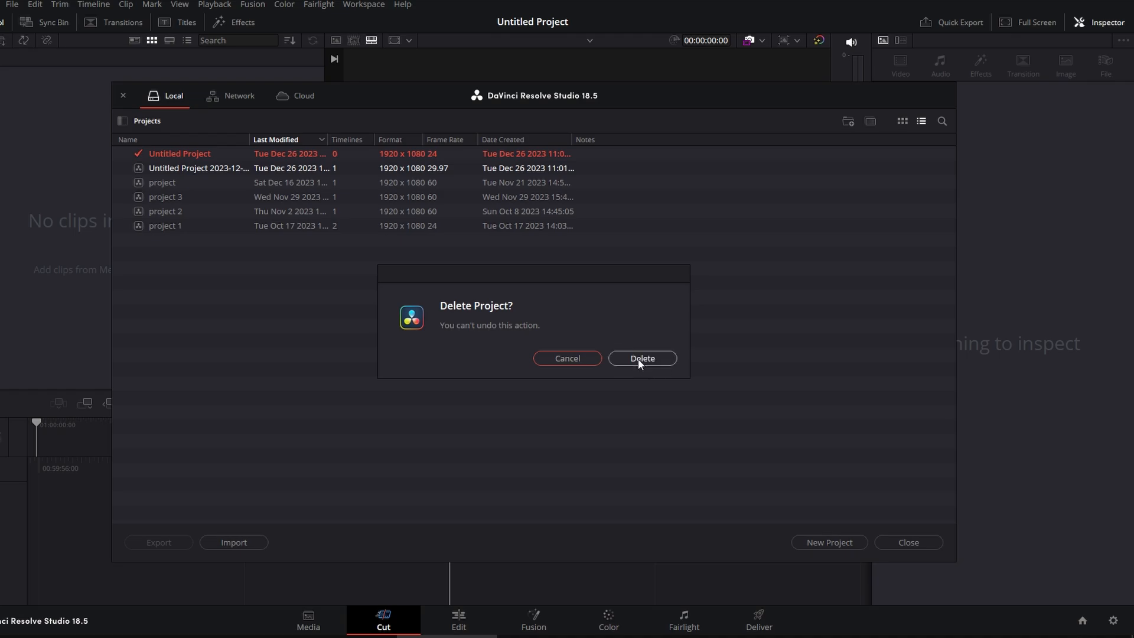
Step: Confirm deleting the old clip project and close the Project Manager
{"action": "left_click", "coordinate": [642, 358]}
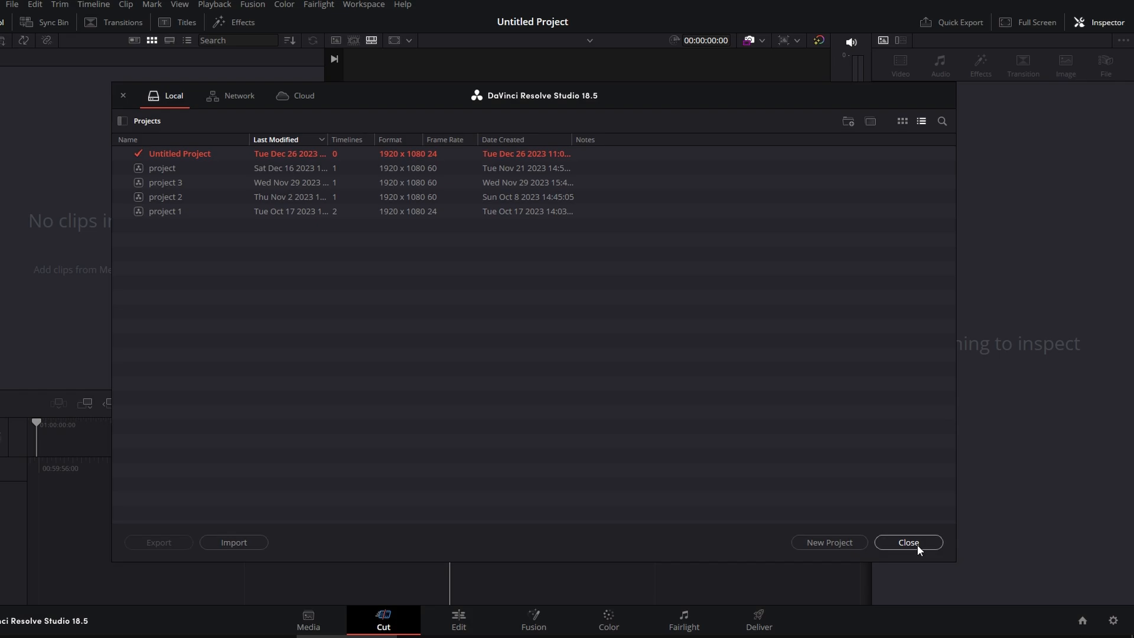
{"action": "left_click", "coordinate": [908, 542]}
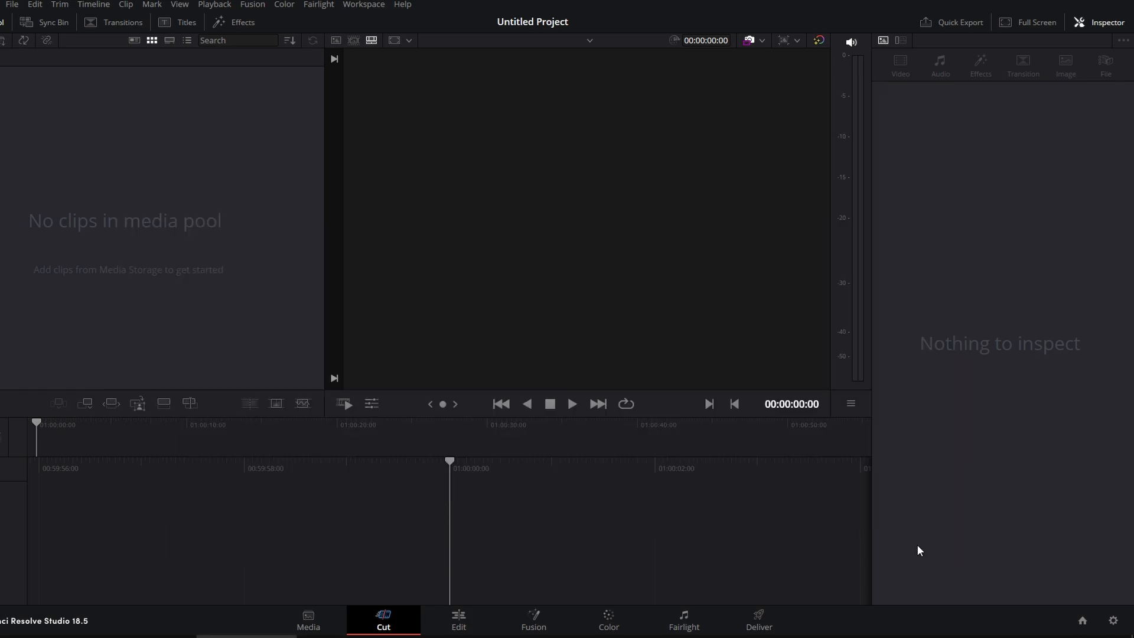